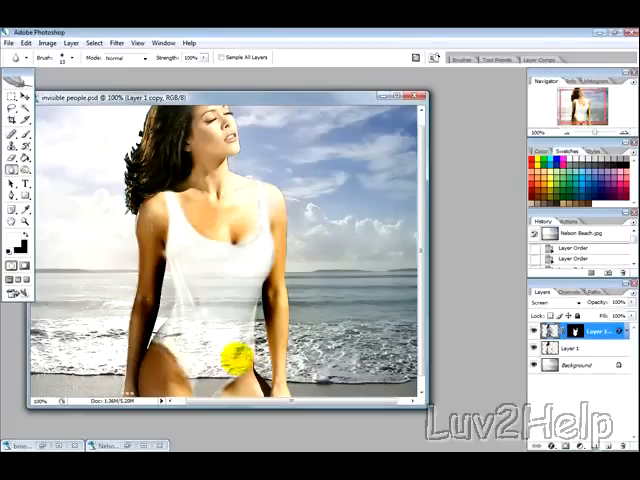
# - Move the Nelson Beach photo window aside, next to the swimsuit photo
pyautogui.moveTo(235, 365); pyautogui.dragTo(195, 270)
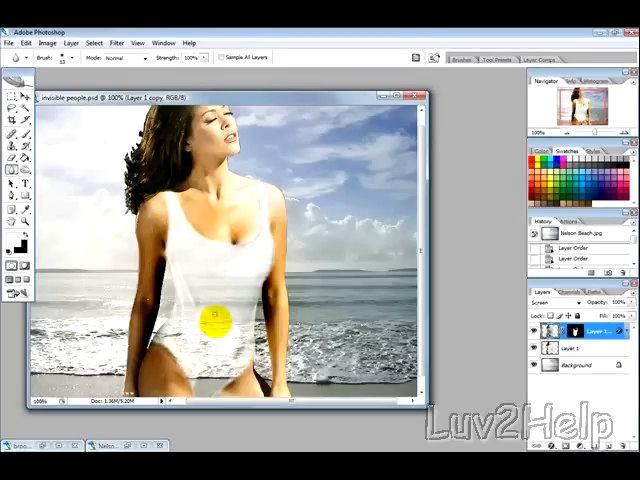
pyautogui.moveTo(213, 318); pyautogui.dragTo(365, 118)
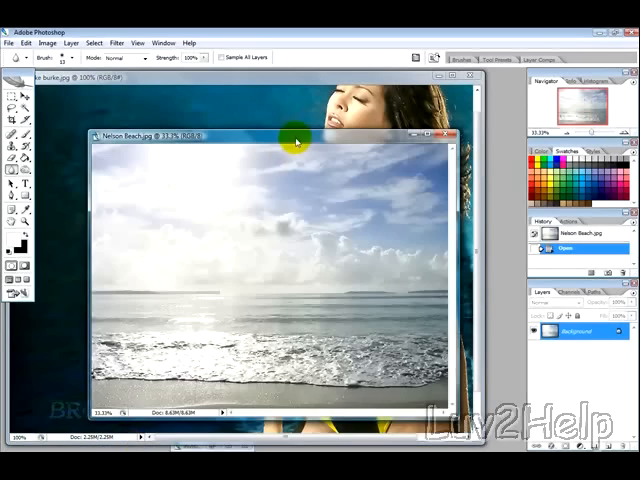
pyautogui.moveTo(295, 137); pyautogui.dragTo(173, 255)
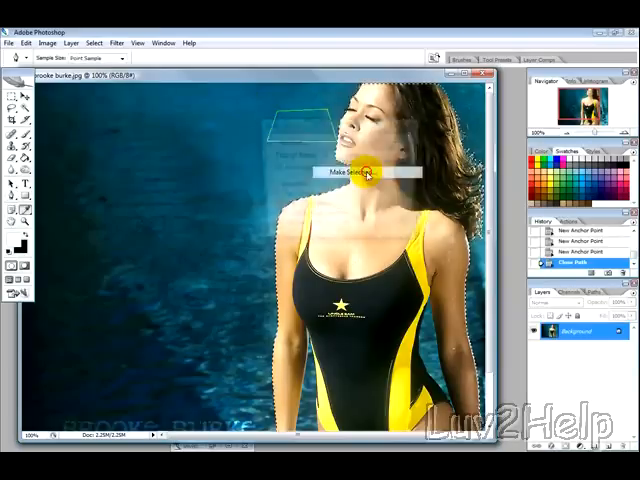
# - Convert the closed path around the woman into a selection with Make Selection, accepting defaults
pyautogui.click(355, 170)
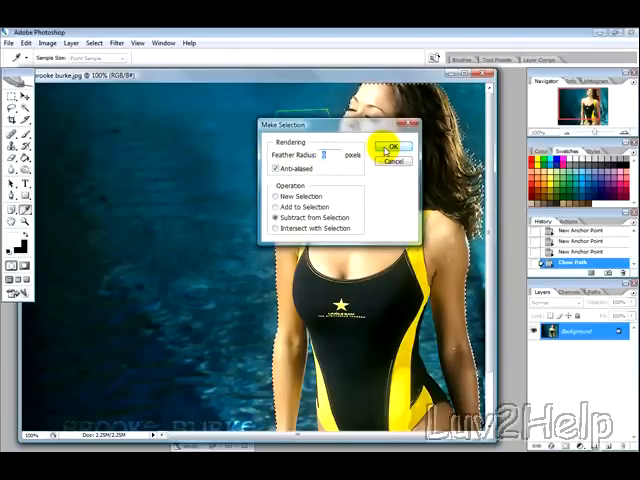
pyautogui.click(397, 148)
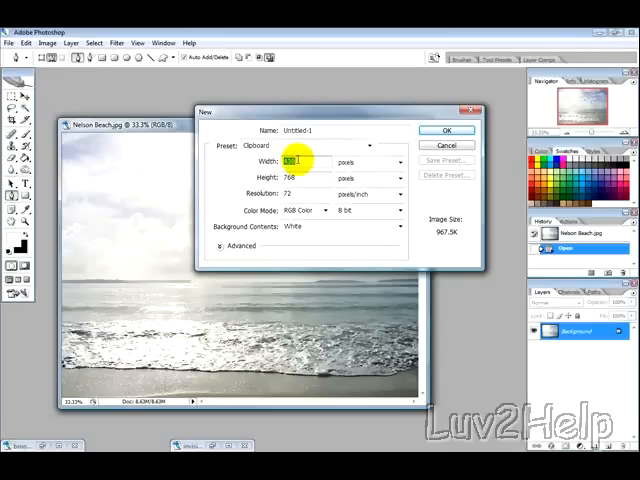
pyautogui.moveTo(300, 162)
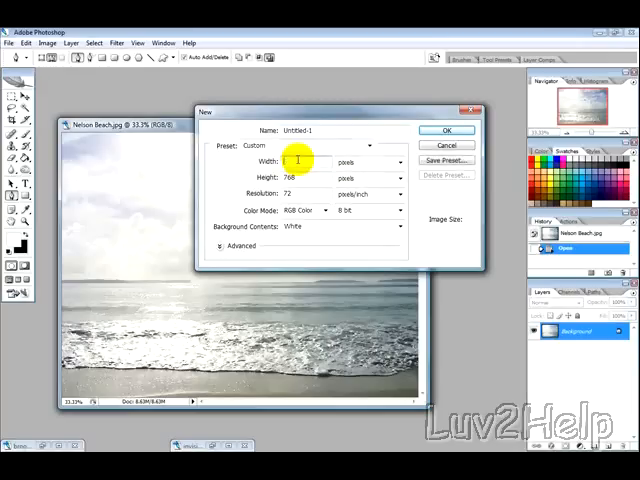
# - Create a 900-px-wide document, close it, then create a 1200 × 768 px canvas
pyautogui.write('900')
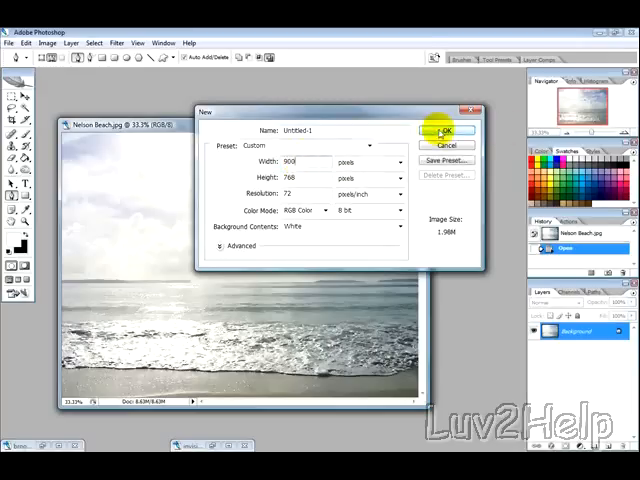
pyautogui.click(446, 131)
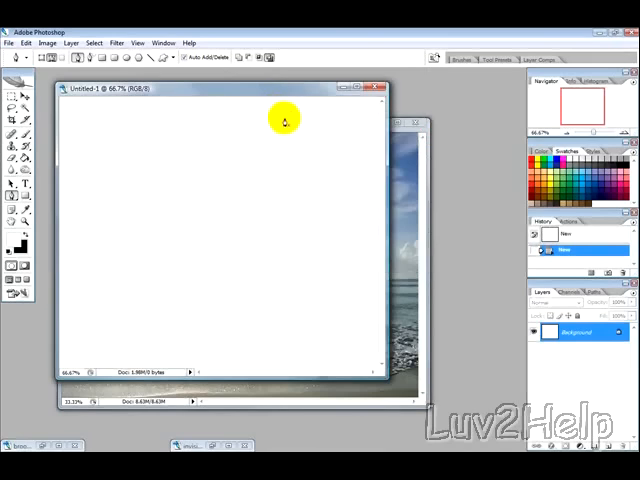
pyautogui.moveTo(375, 90)
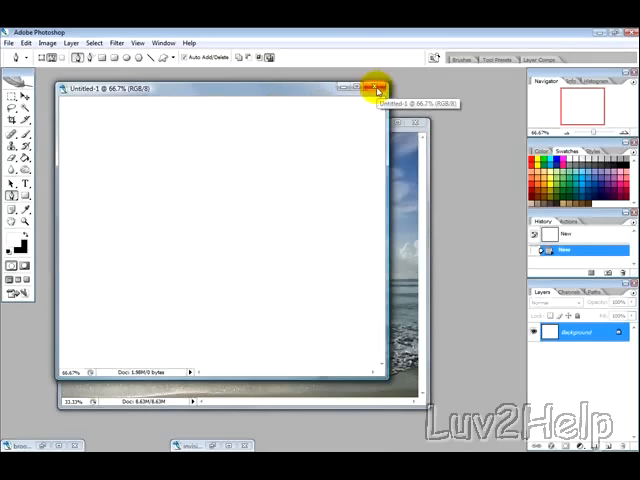
pyautogui.click(376, 88)
pyautogui.write('1200')
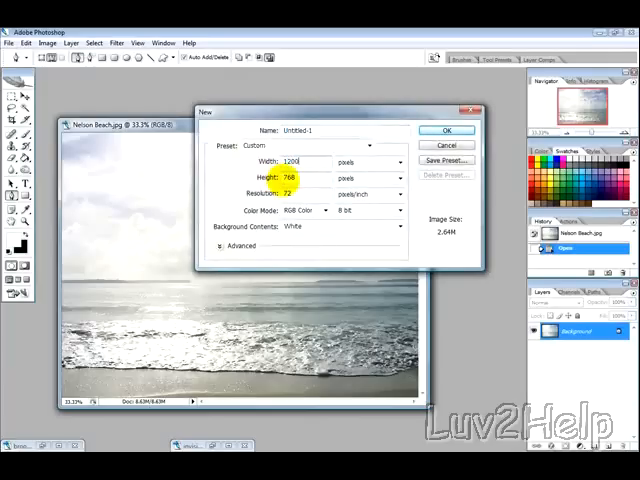
pyautogui.click(446, 130)
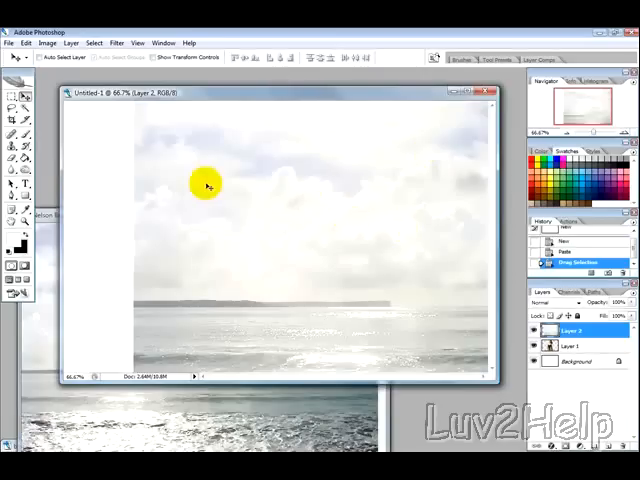
# - Open the Edit menu to bring the woman and beach image into Untitled-1
pyautogui.click(26, 42)
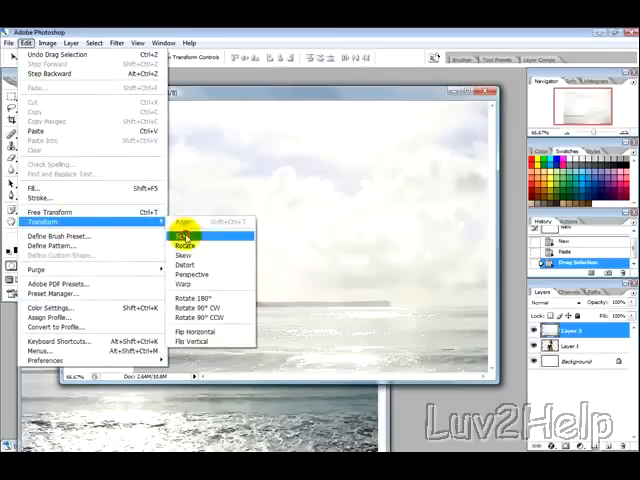
# - Scale and reposition the beach layer to fill the canvas, then merge it with the background
pyautogui.click(183, 243)
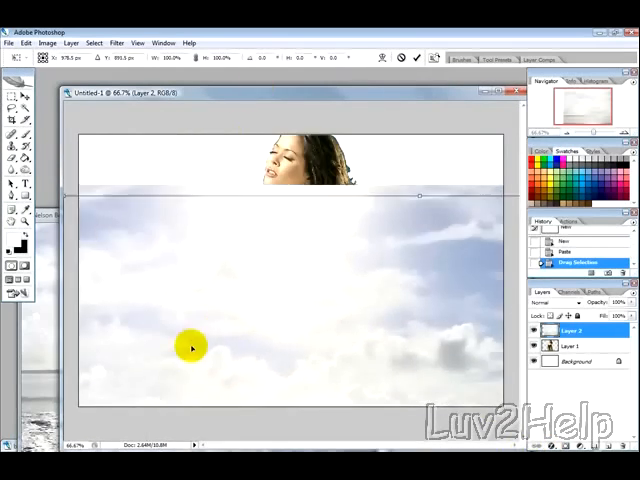
pyautogui.moveTo(190, 347); pyautogui.dragTo(218, 270)
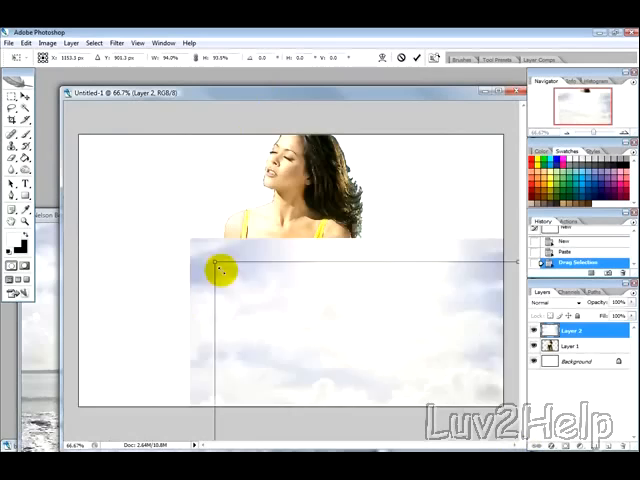
pyautogui.moveTo(218, 270); pyautogui.dragTo(82, 156)
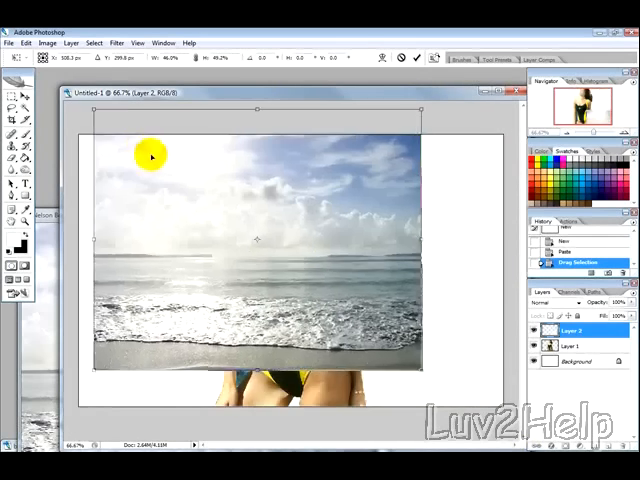
pyautogui.moveTo(152, 156); pyautogui.dragTo(418, 386)
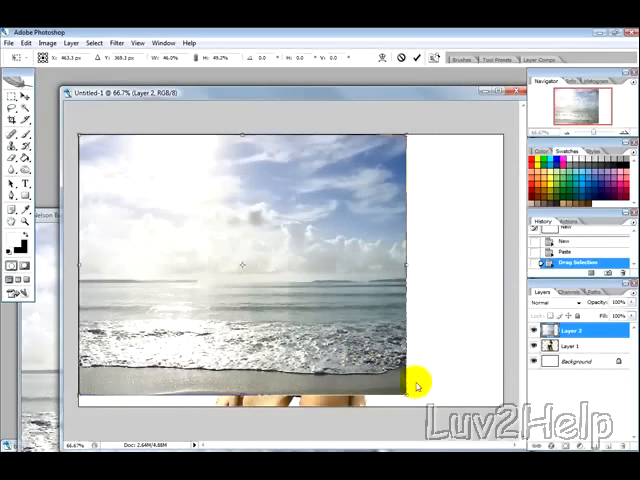
pyautogui.moveTo(418, 385); pyautogui.dragTo(505, 425)
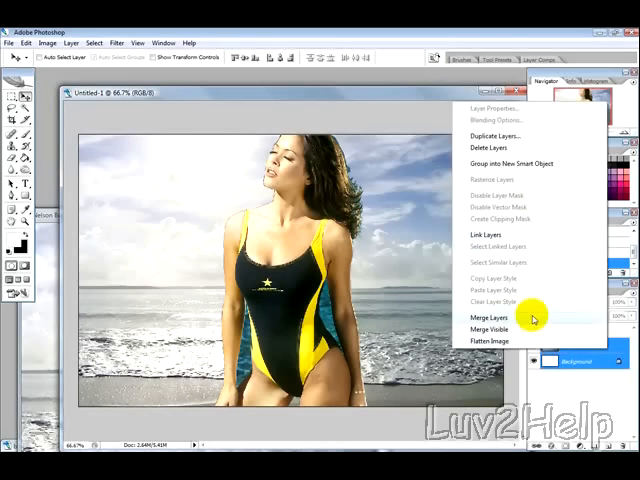
pyautogui.click(491, 318)
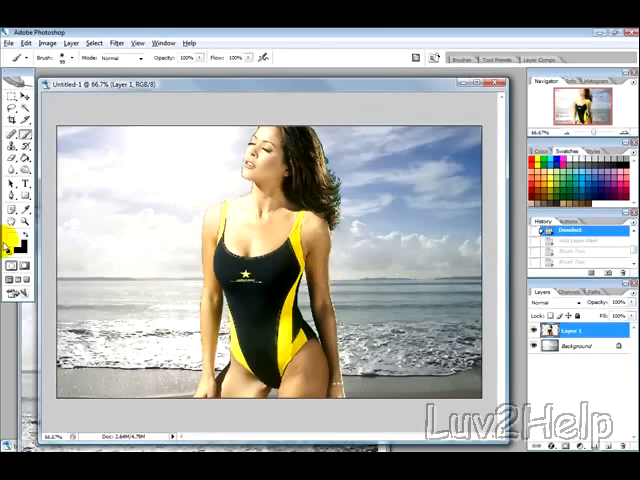
# - Apply Edit > Transform > Flip Horizontal to Layer 1
pyautogui.click(23, 42)
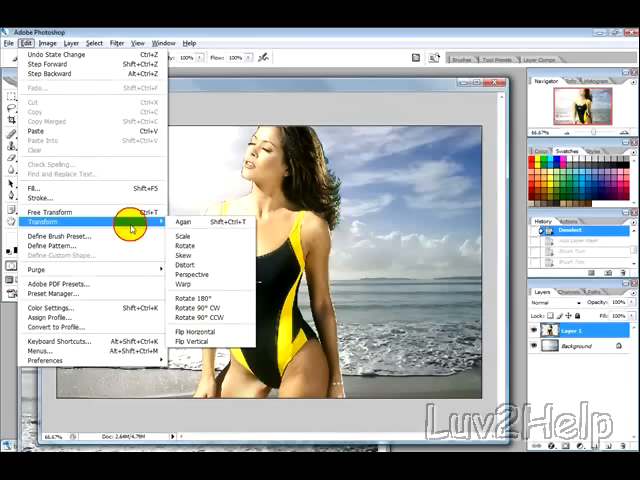
pyautogui.moveTo(200, 331)
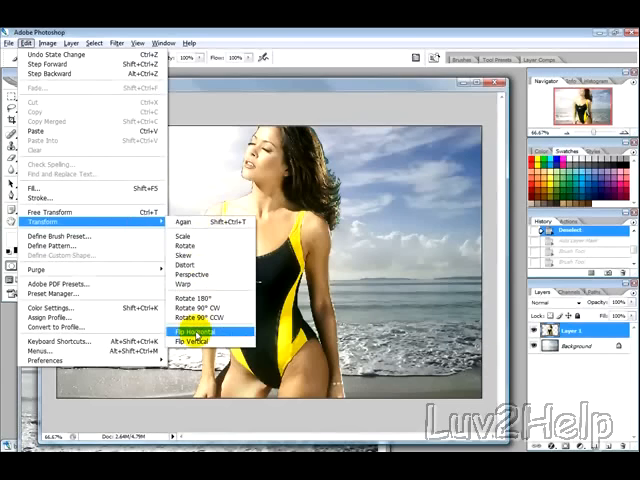
pyautogui.click(193, 331)
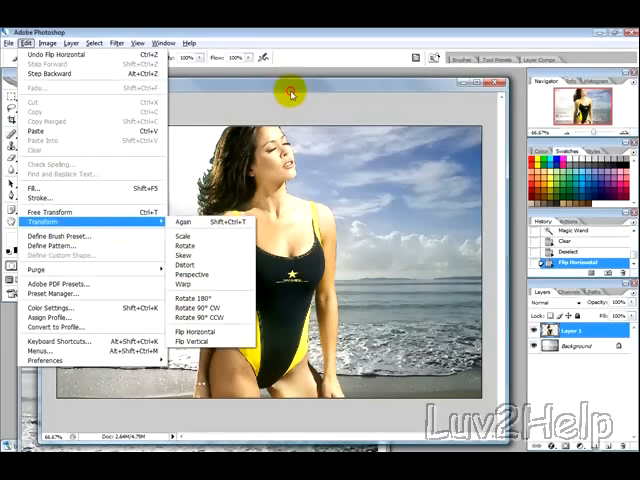
pyautogui.click(208, 331)
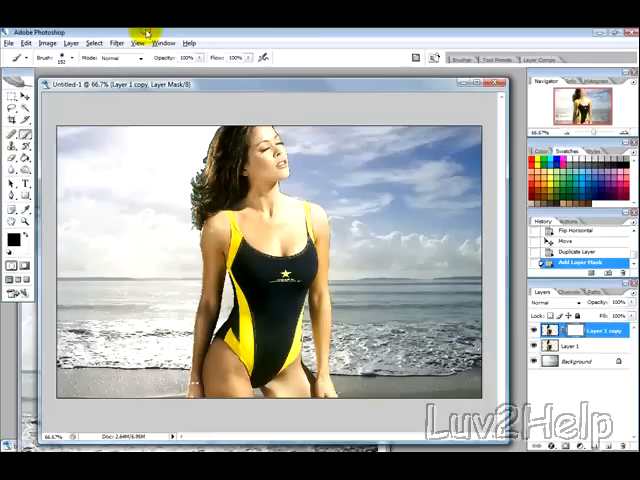
# - Hide the original woman layer and mask out her hair, head and arm on the copy
pyautogui.click(190, 140)
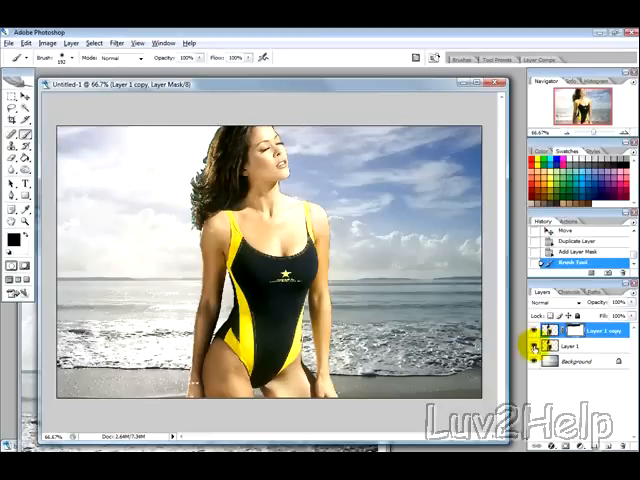
pyautogui.click(290, 150)
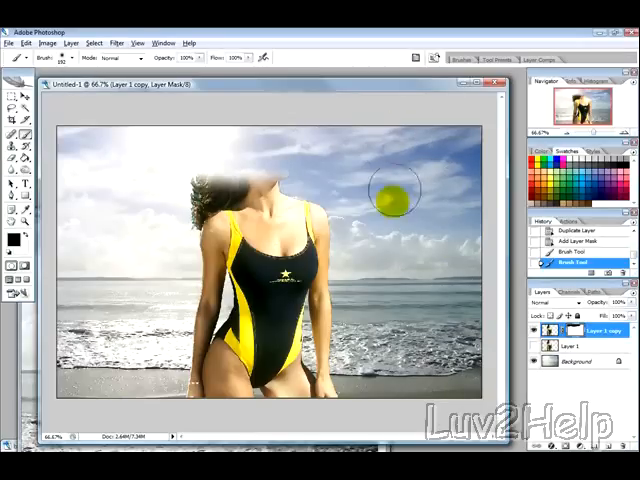
pyautogui.moveTo(345, 240)
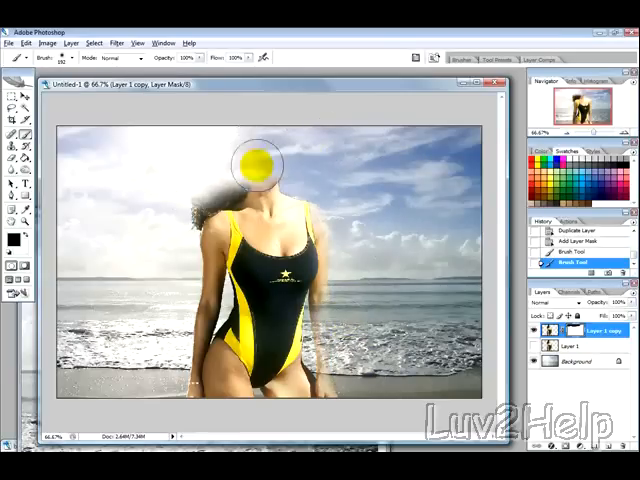
pyautogui.moveTo(260, 165); pyautogui.dragTo(200, 168)
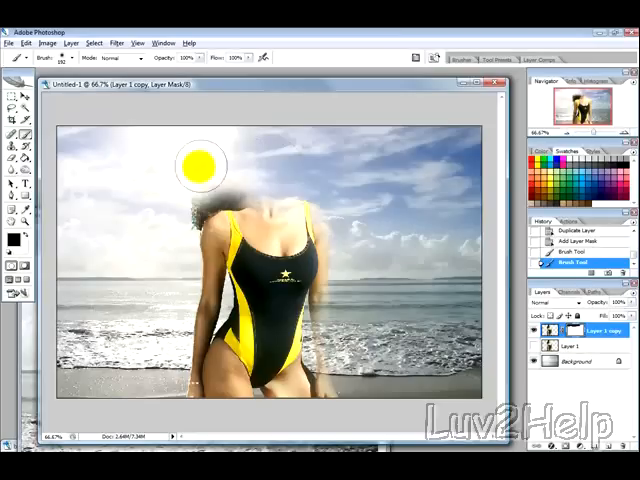
pyautogui.moveTo(202, 165); pyautogui.dragTo(167, 250)
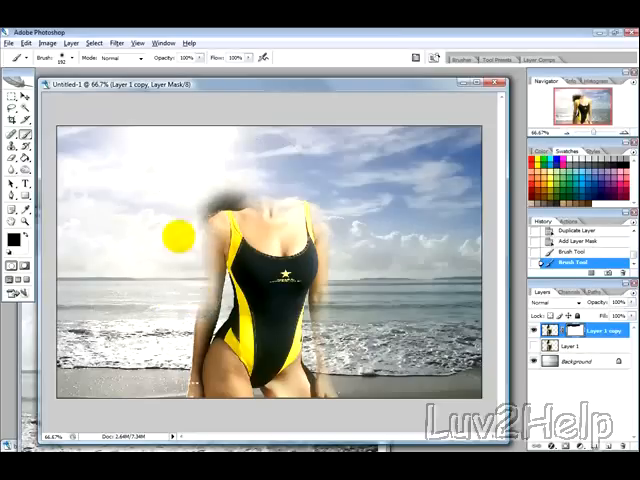
pyautogui.moveTo(175, 235); pyautogui.dragTo(185, 385)
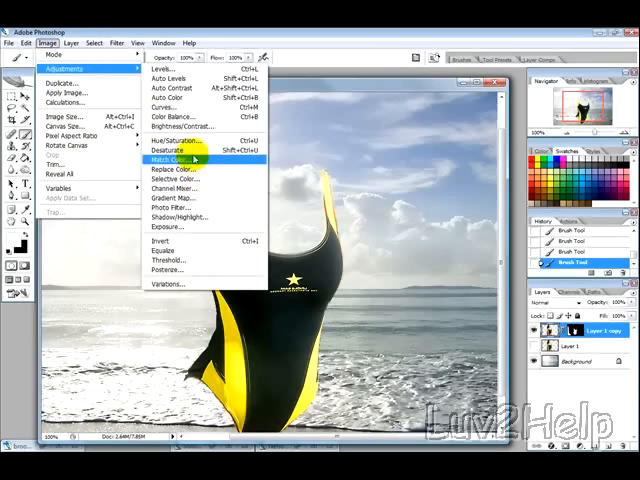
# - Apply Image > Adjustments > Desaturate to Layer 1 copy
pyautogui.click(172, 158)
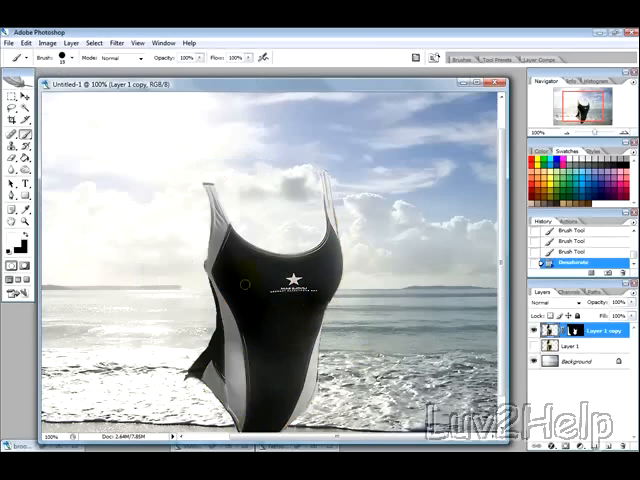
pyautogui.moveTo(350, 62)
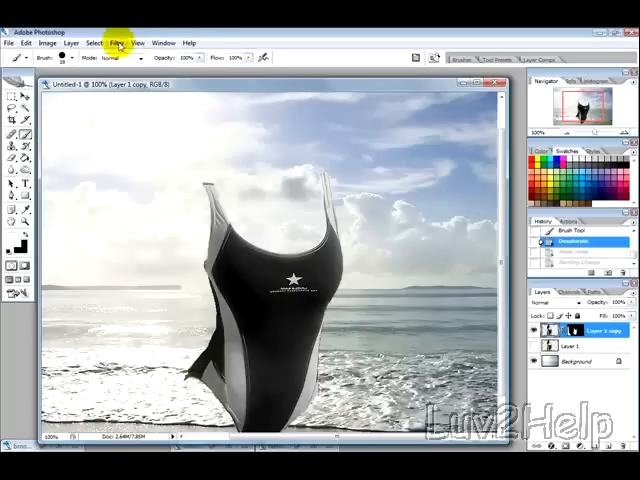
# - Apply Plastic Wrap to the swimsuit with Highlight Strength 20, Detail 15, Smoothness 10
pyautogui.click(117, 42)
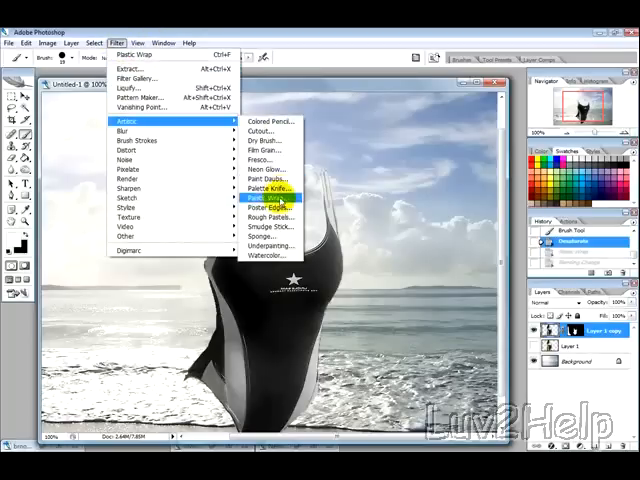
pyautogui.click(262, 207)
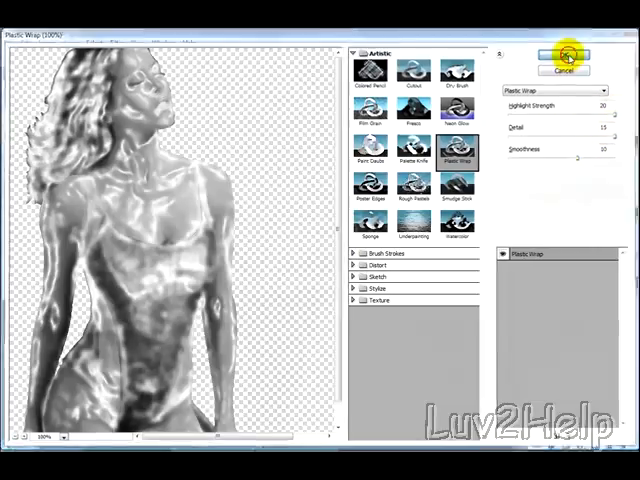
pyautogui.click(564, 56)
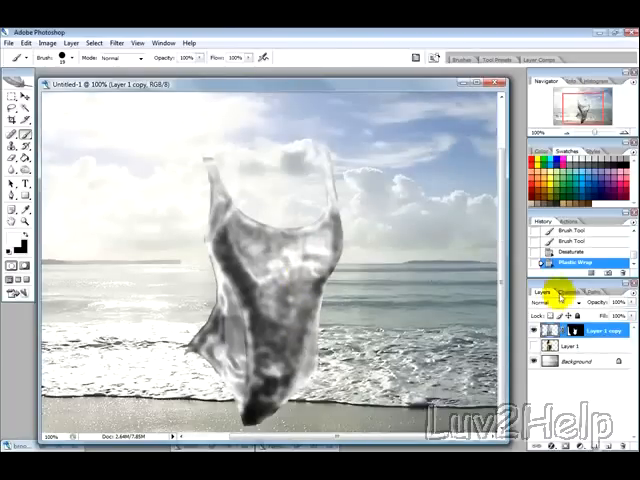
# - Change Layer 1 copy's blending mode from Normal to Screen
pyautogui.click(548, 300)
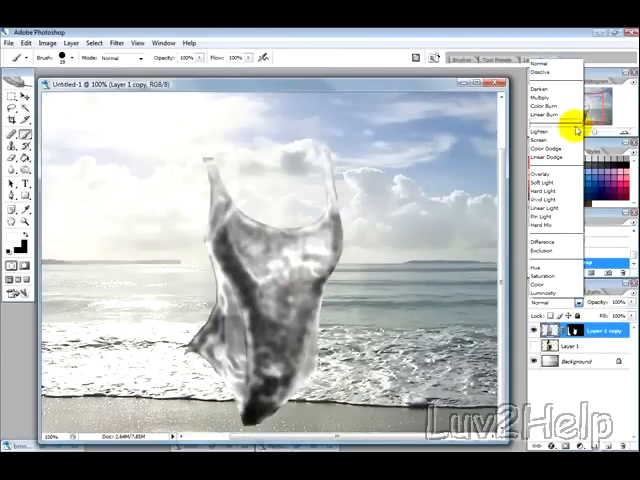
pyautogui.click(540, 131)
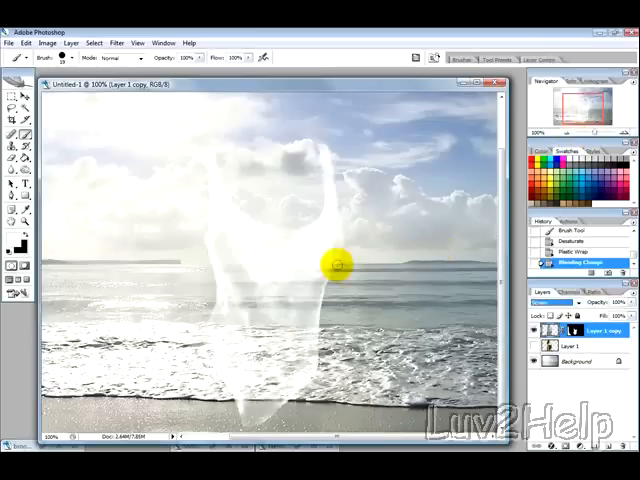
pyautogui.moveTo(308, 281)
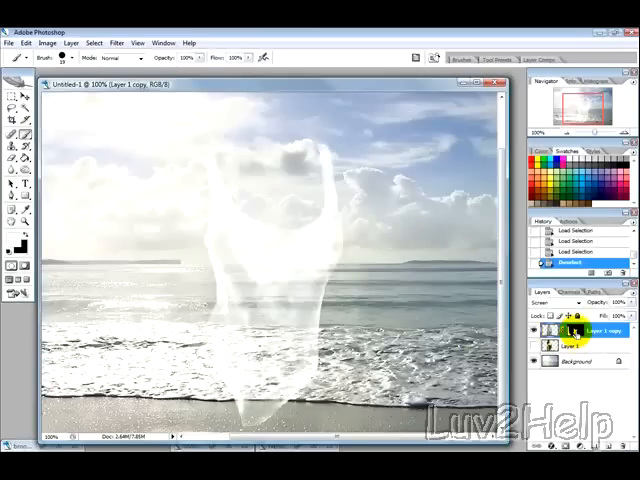
pyautogui.click(578, 262)
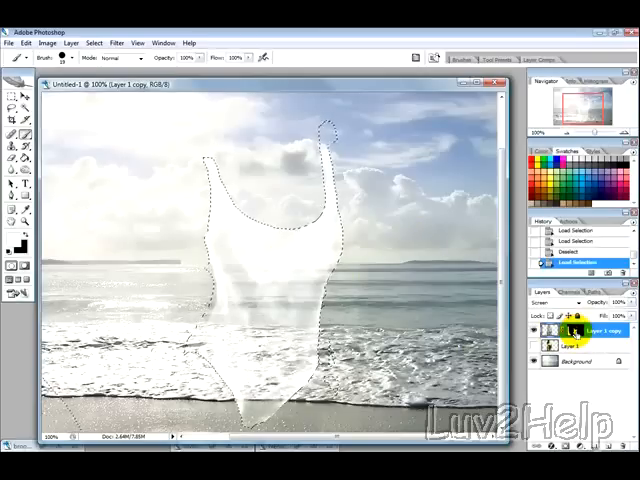
pyautogui.moveTo(325, 120)
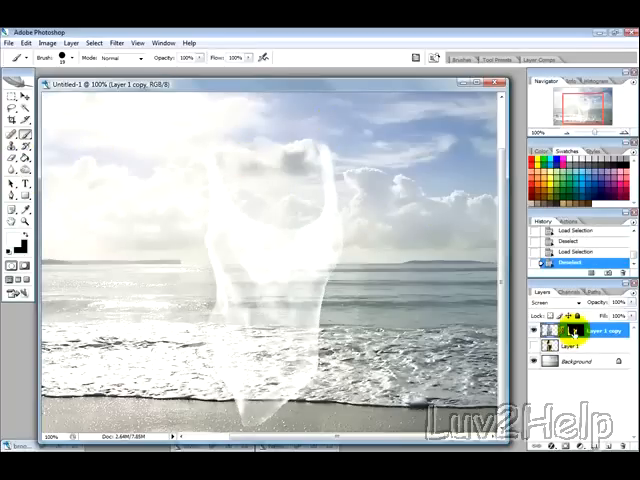
pyautogui.click(563, 325)
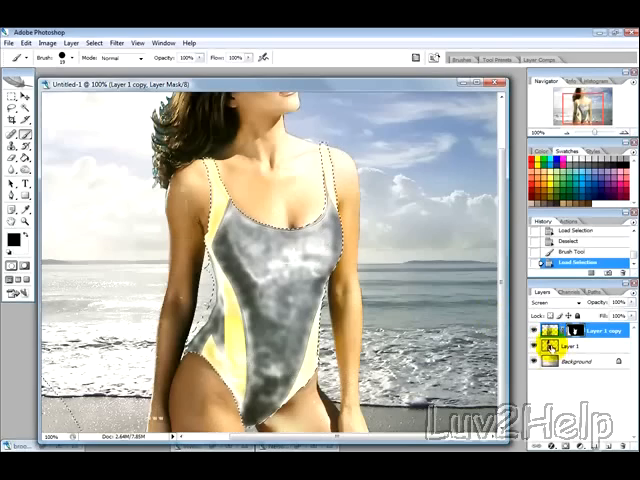
# - Clear the original yellow-and-black swimsuit from Layer 1, then reselect Layer 1 copy
pyautogui.click(578, 346)
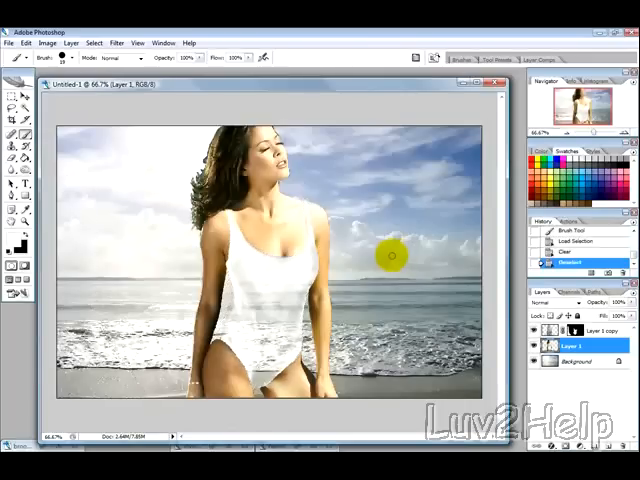
pyautogui.click(580, 330)
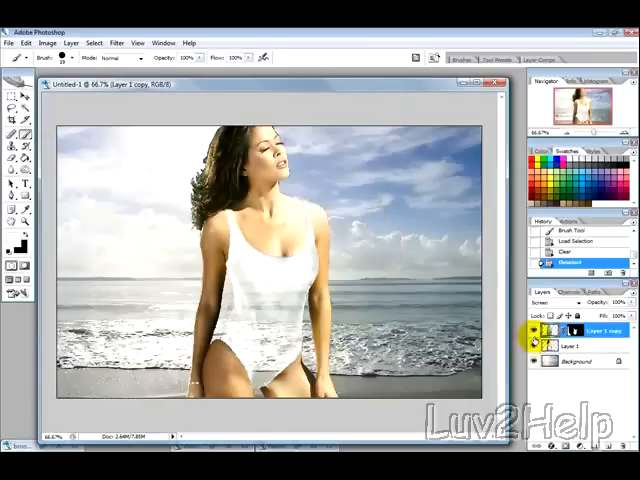
pyautogui.click(540, 330)
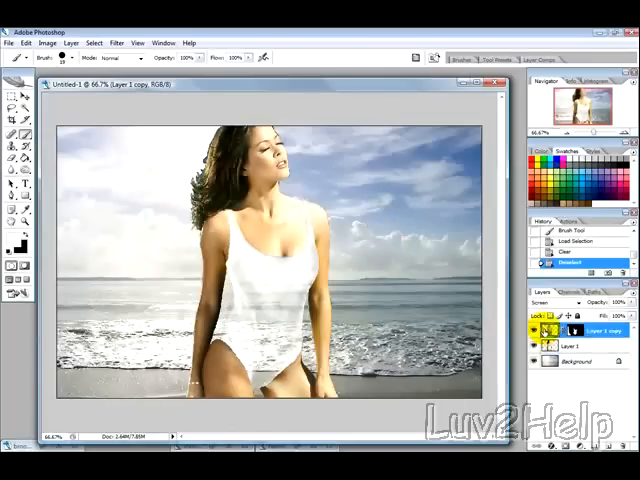
pyautogui.click(288, 297)
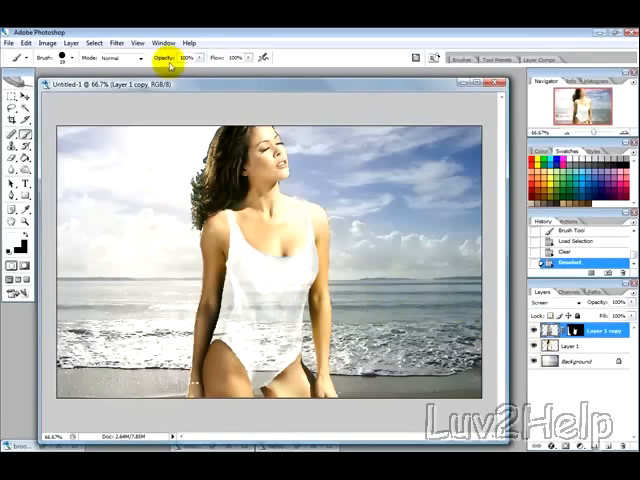
pyautogui.click(116, 42)
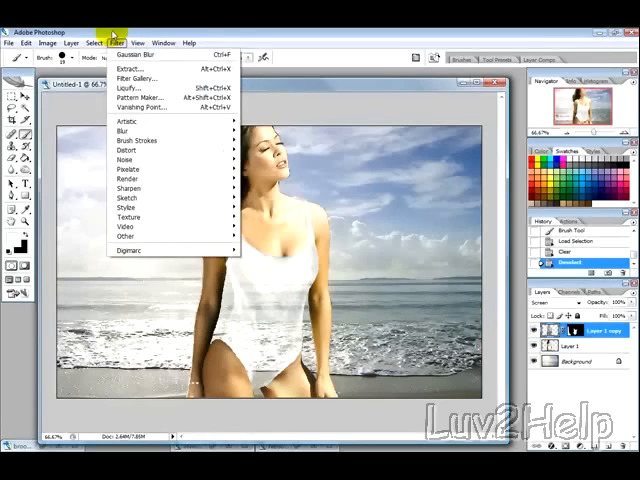
pyautogui.moveTo(130, 151)
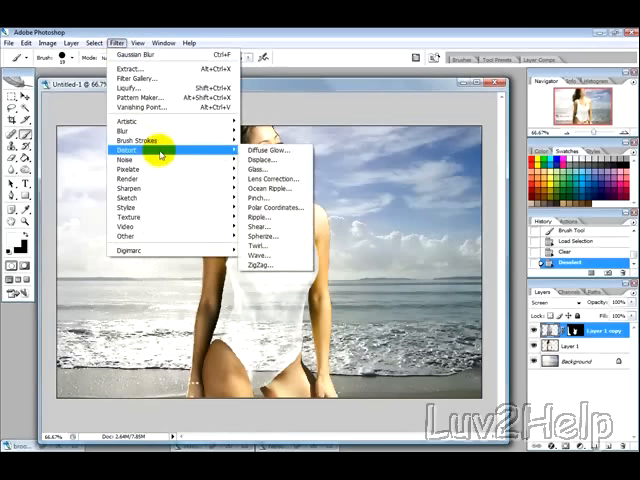
pyautogui.moveTo(128, 120)
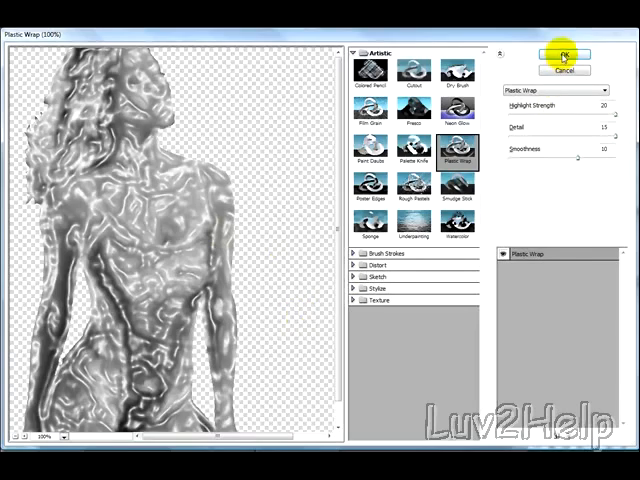
pyautogui.click(563, 57)
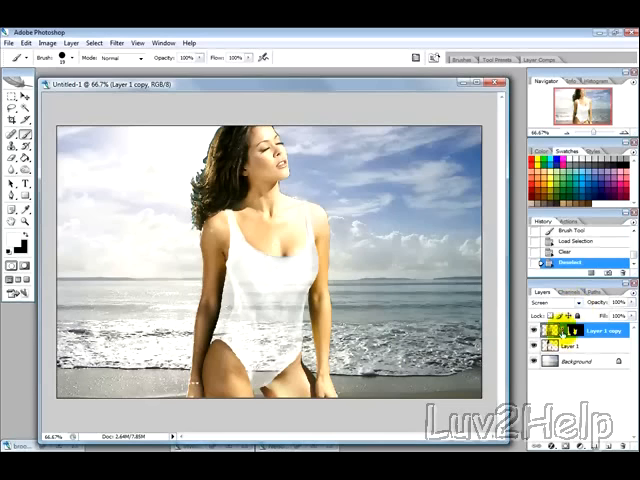
# - Open Blending Options for Layer 1 copy to add a Drop Shadow style
pyautogui.rightClick(575, 330)
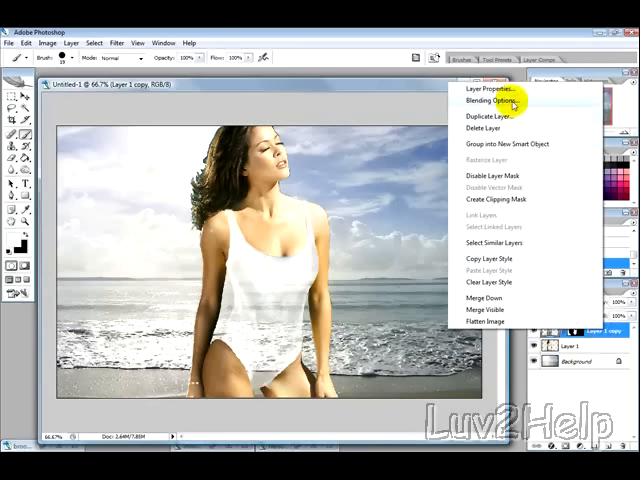
pyautogui.click(484, 101)
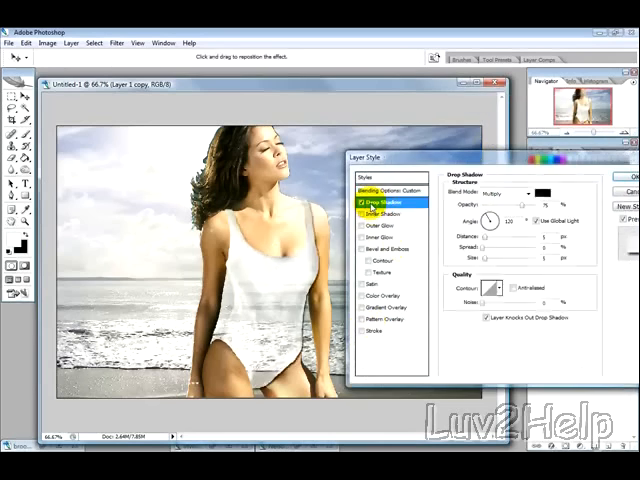